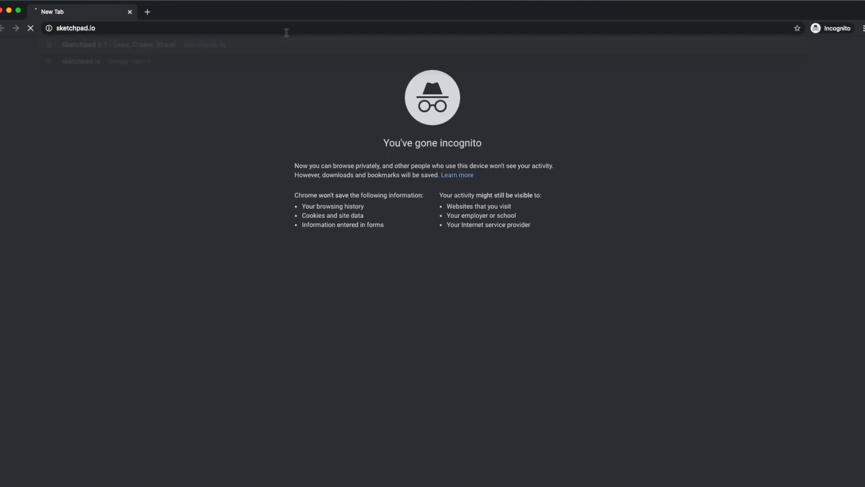
# - Load sketchpad.io in the incognito Chrome tab
pyautogui.press('Enter')
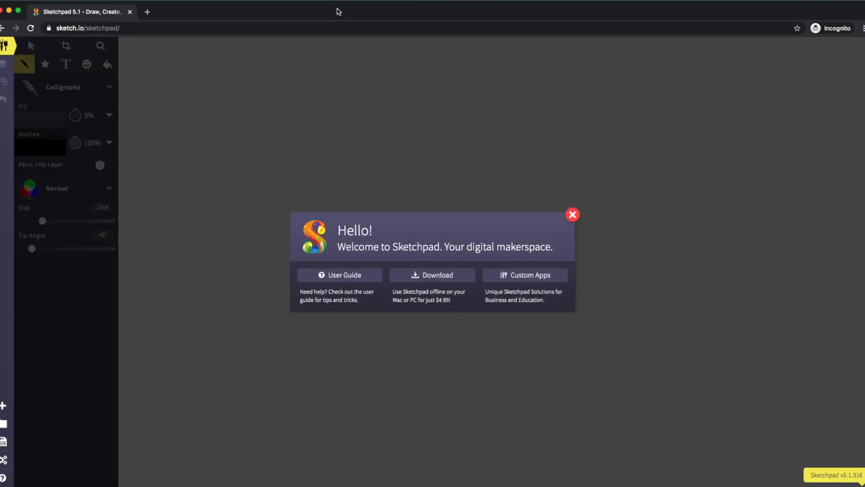
# - Dismiss the welcome message and keep Calligraphy as the active brush
pyautogui.click(572, 214)
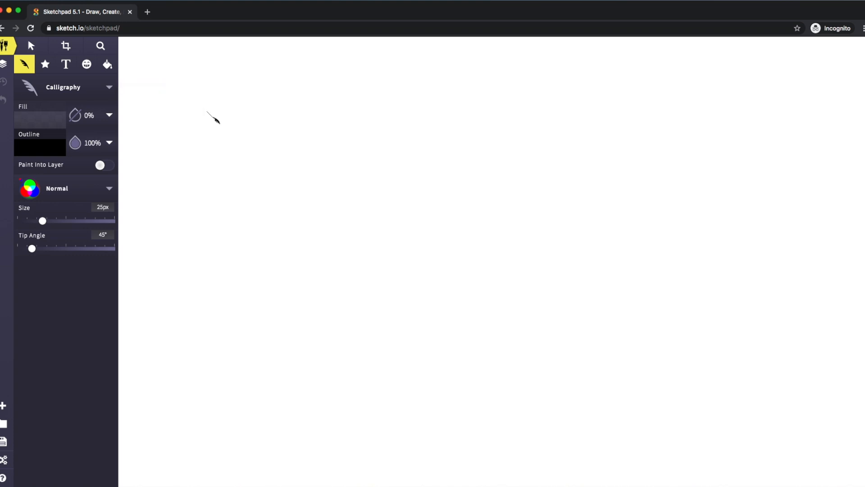
pyautogui.moveTo(208, 122)
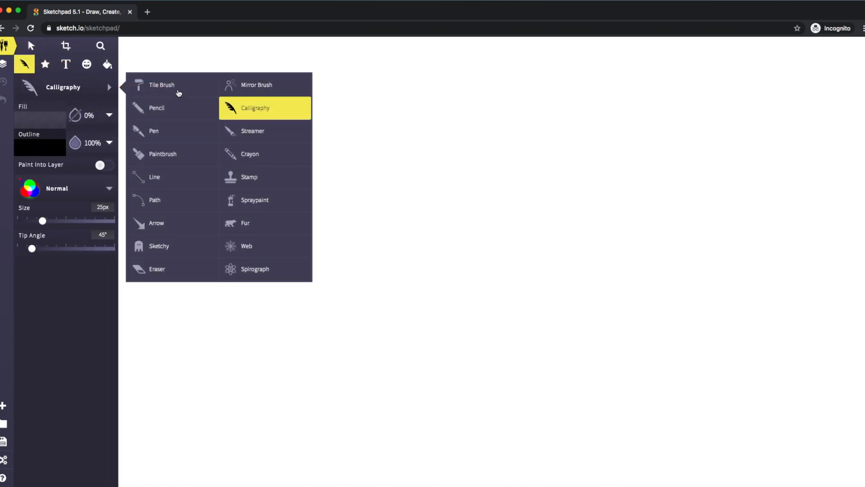
pyautogui.moveTo(253, 160)
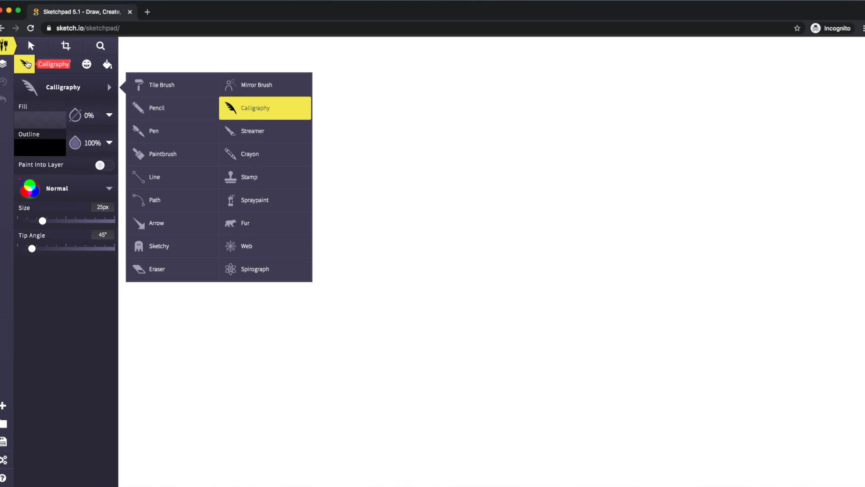
pyautogui.click(255, 108)
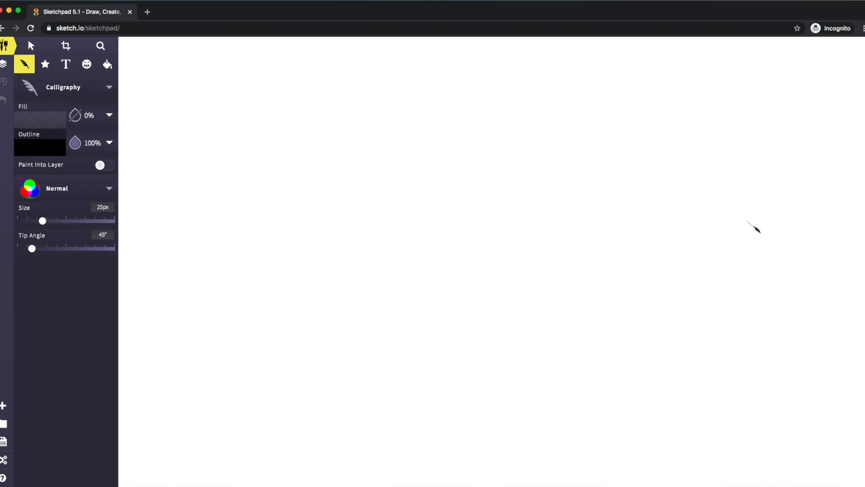
pyautogui.moveTo(799, 236)
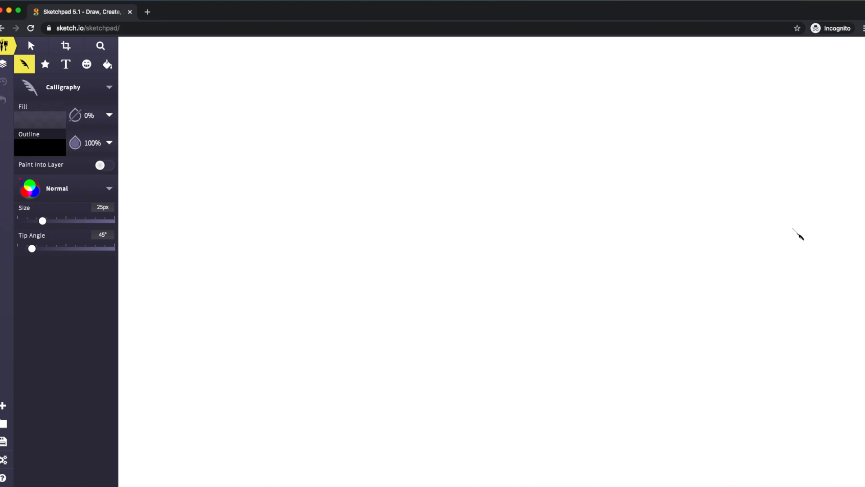
pyautogui.moveTo(783, 237)
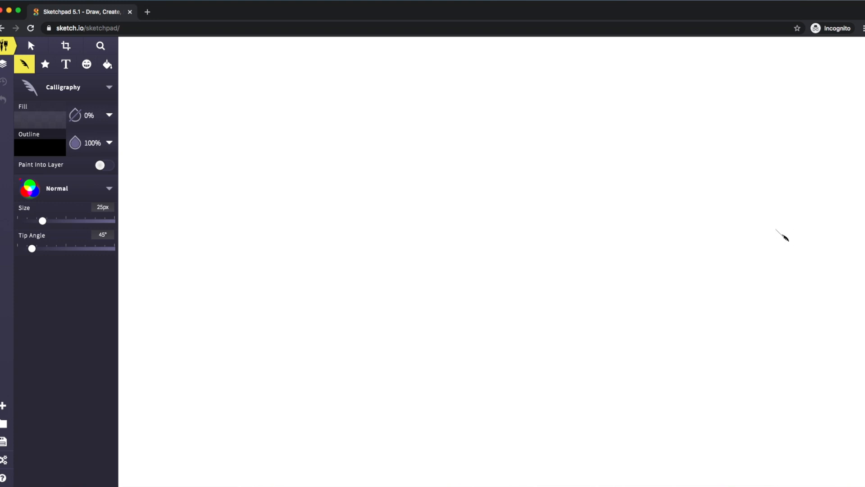
pyautogui.moveTo(782, 236)
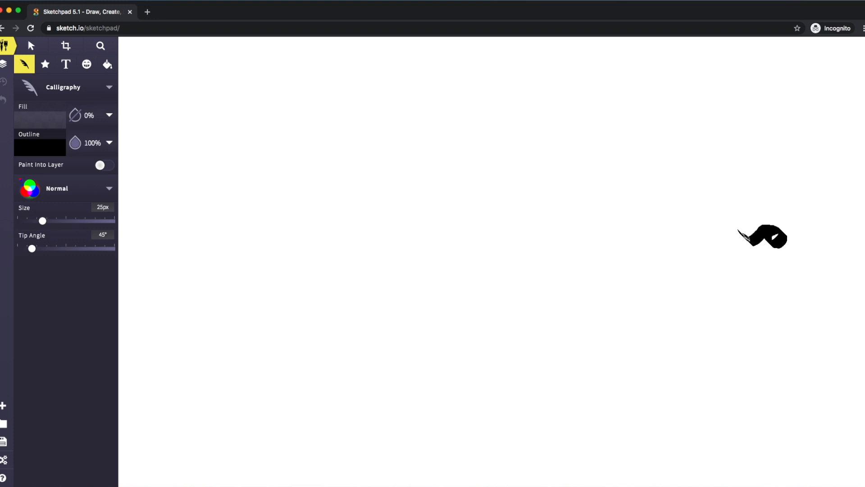
# - Extend the black calligraphy stroke leftward on the right side of the canvas
pyautogui.moveTo(745, 237); pyautogui.dragTo(696, 238)
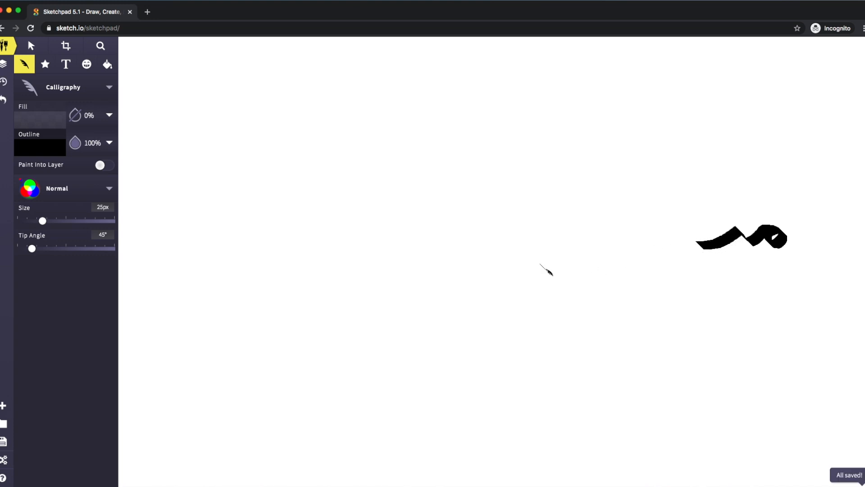
pyautogui.moveTo(684, 292)
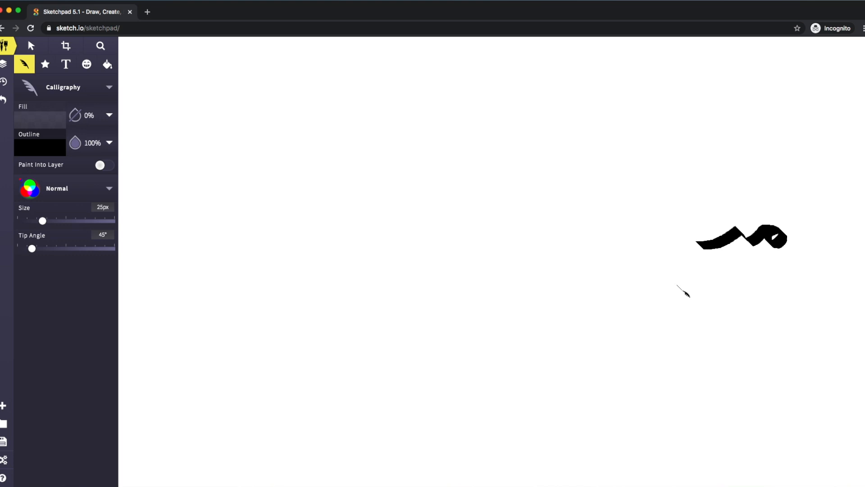
pyautogui.moveTo(727, 275)
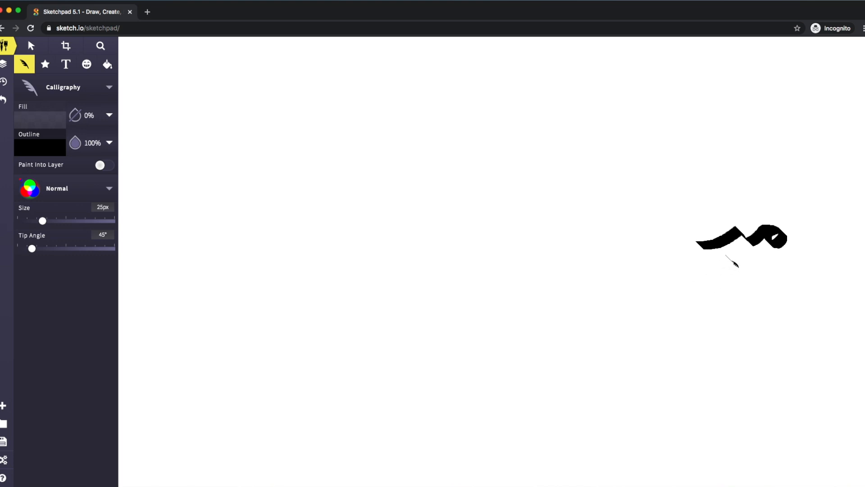
pyautogui.moveTo(733, 265)
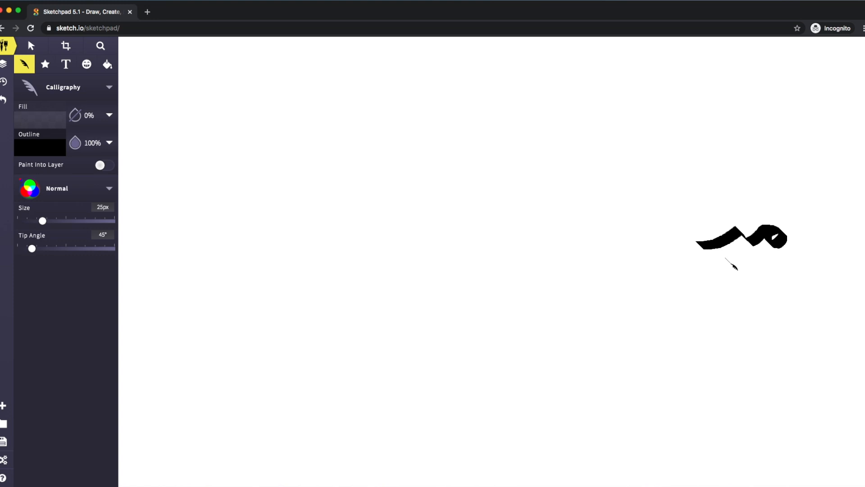
pyautogui.moveTo(730, 266)
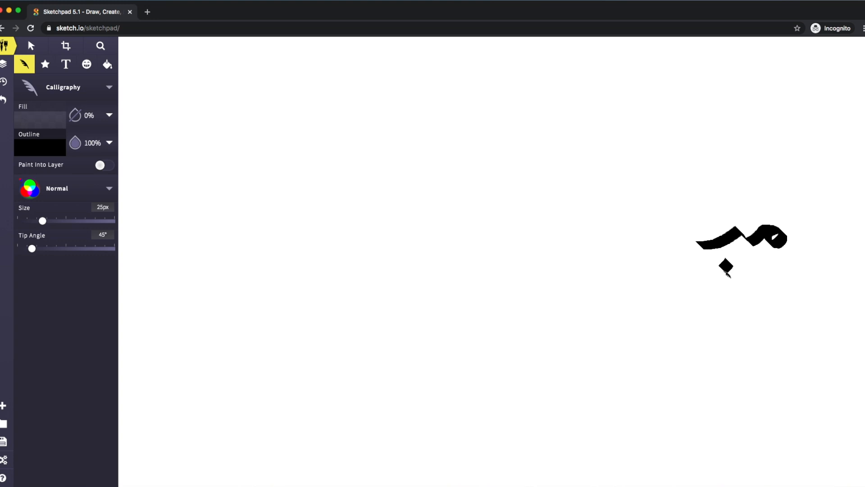
pyautogui.moveTo(742, 349)
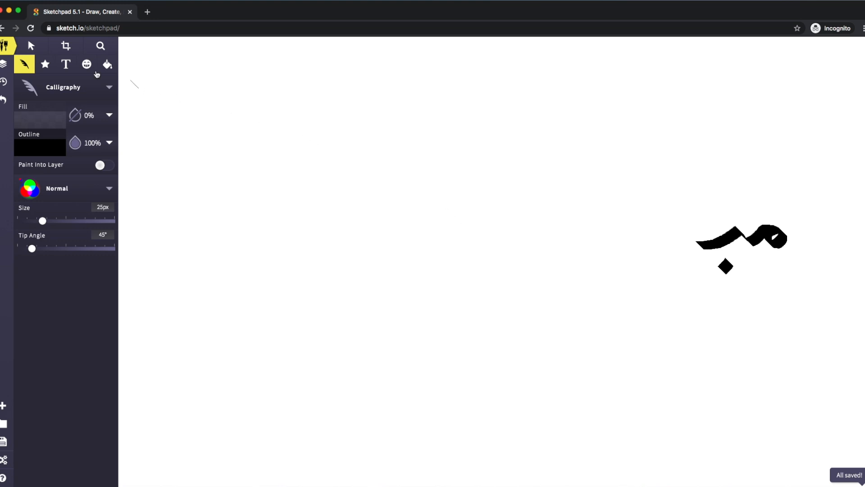
pyautogui.moveTo(4, 45)
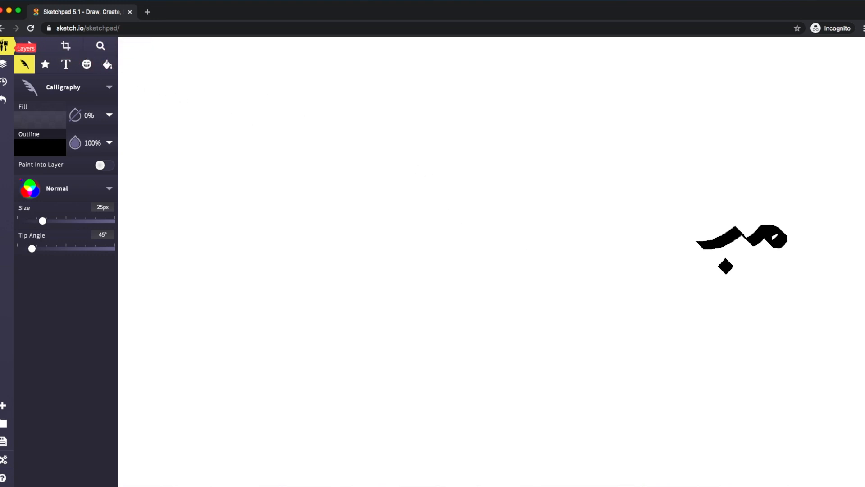
# - With the Select tool, position the duplicated diamond dots just under the first stroke
pyautogui.click(4, 64)
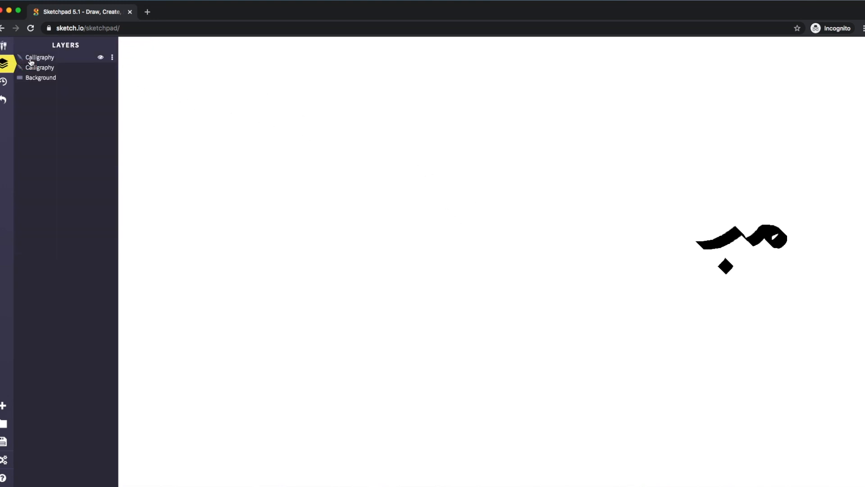
pyautogui.click(6, 46)
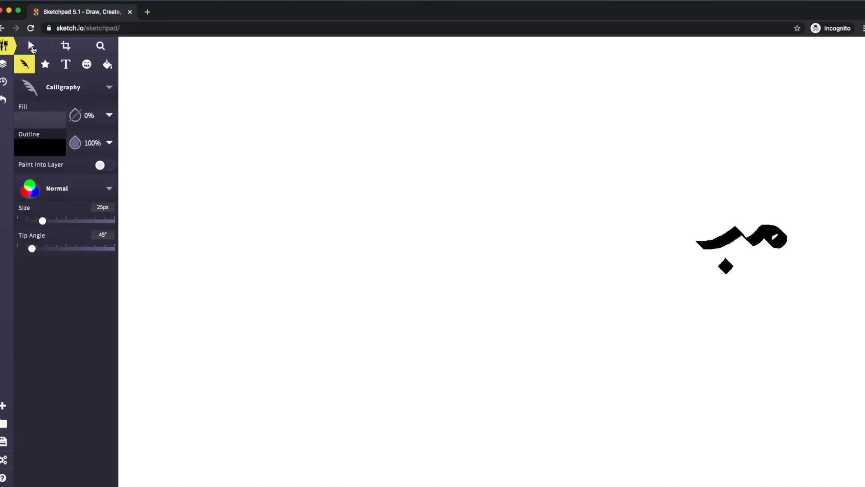
pyautogui.click(30, 46)
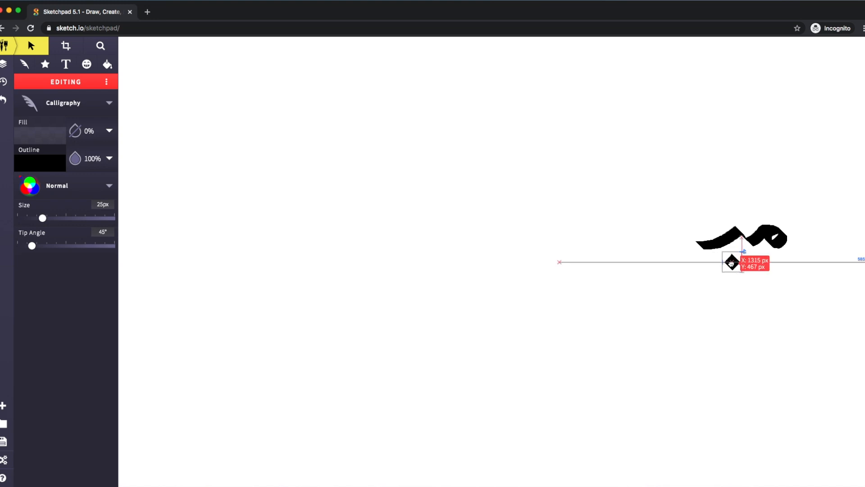
pyautogui.moveTo(730, 262); pyautogui.dragTo(735, 256)
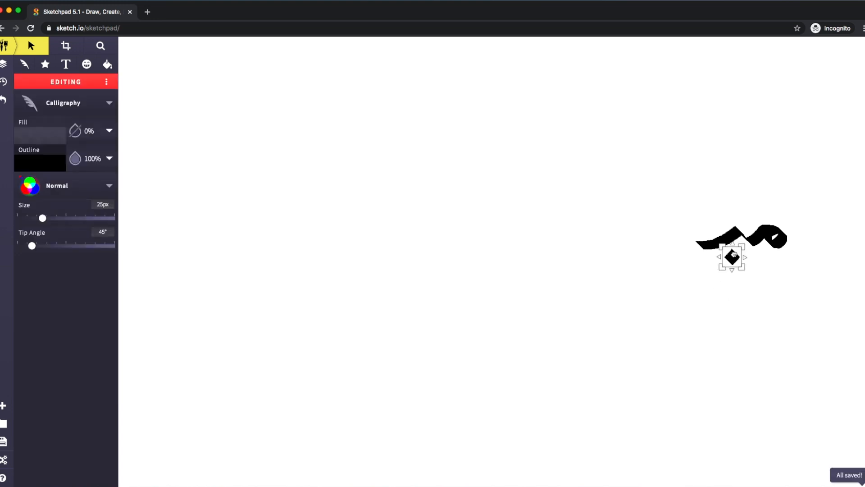
pyautogui.rightClick(732, 256)
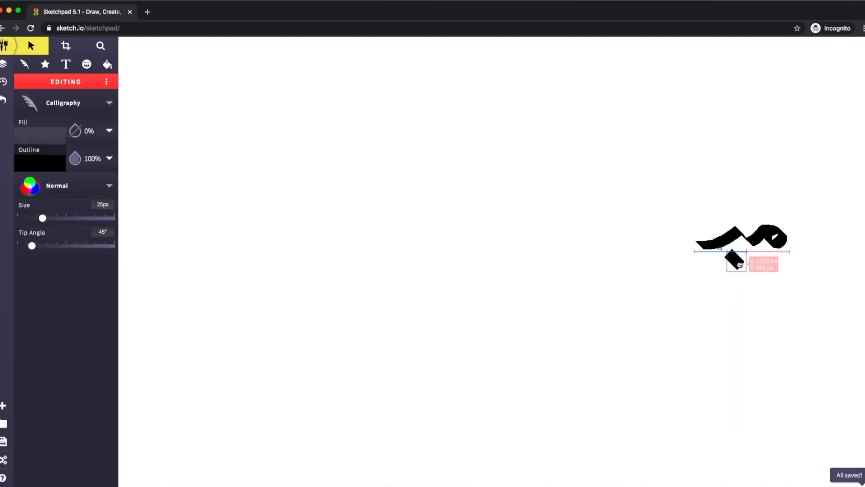
pyautogui.moveTo(737, 263); pyautogui.dragTo(749, 258)
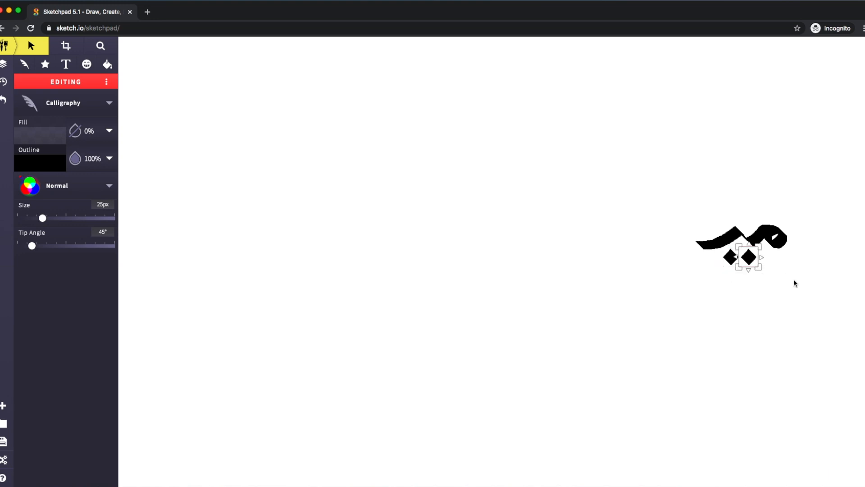
pyautogui.click(30, 45)
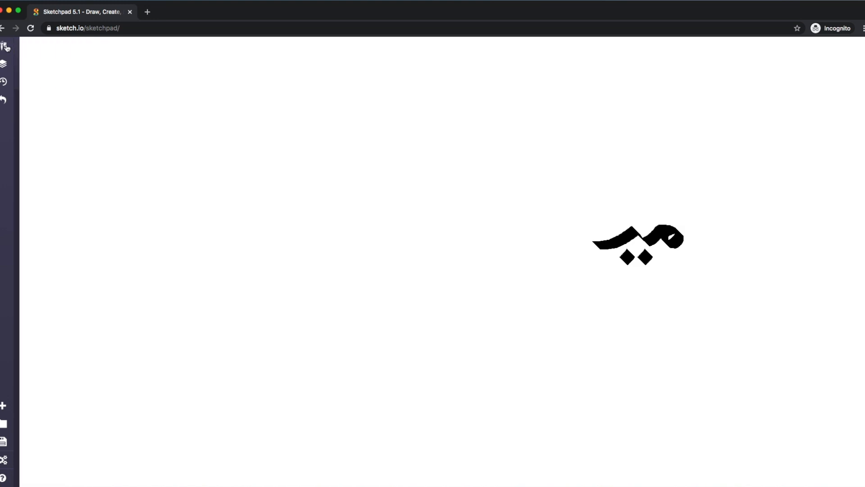
# - Bring back the drawing tools and choose the Calligraphy brush
pyautogui.click(5, 45)
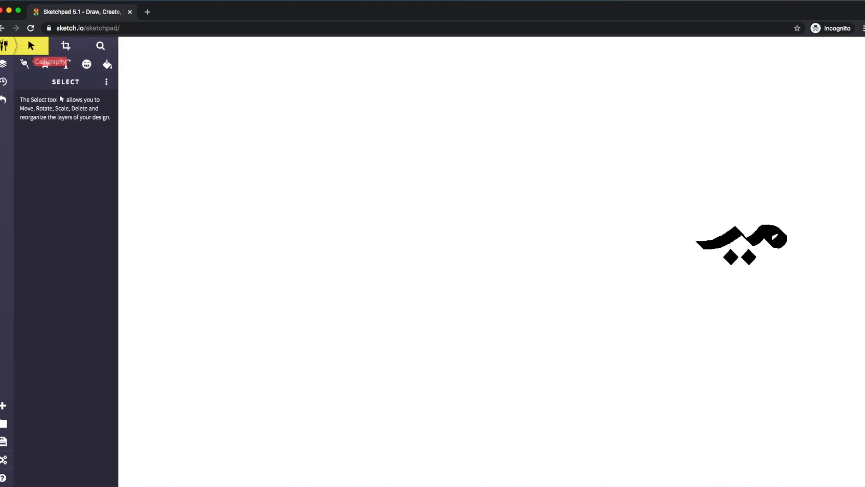
pyautogui.click(24, 64)
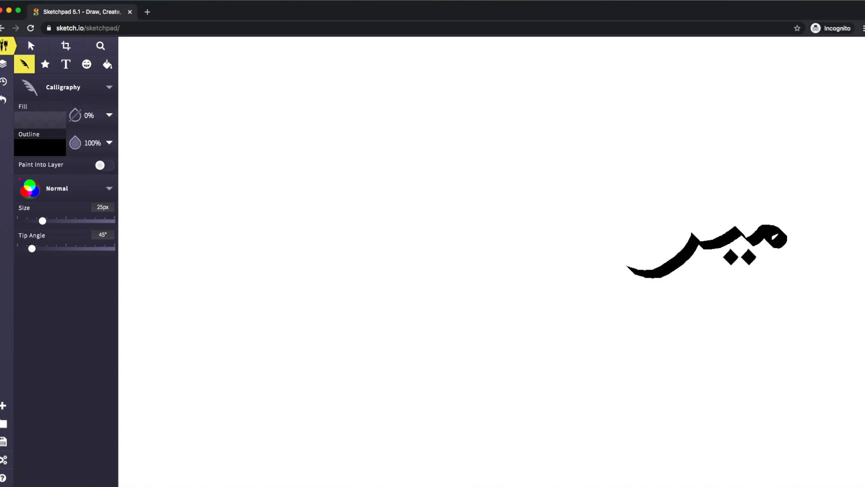
pyautogui.moveTo(587, 290)
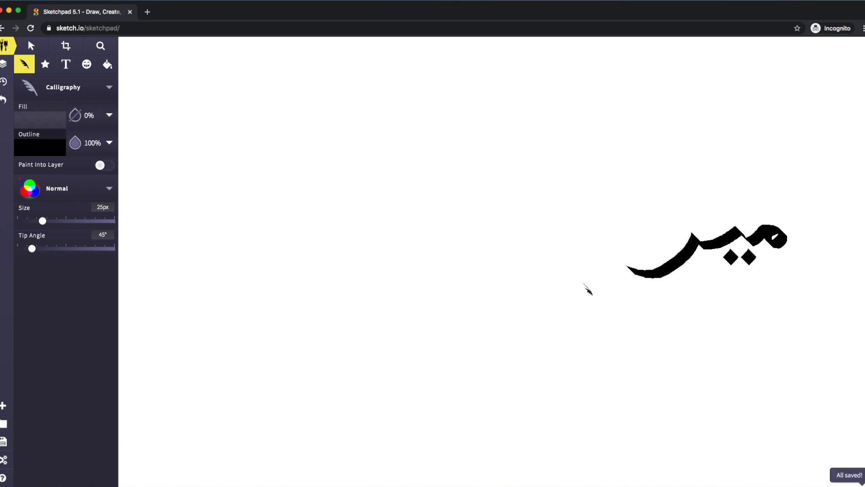
# - Duplicate a diamond dot and move the copy above the long sweeping stroke
pyautogui.click(30, 46)
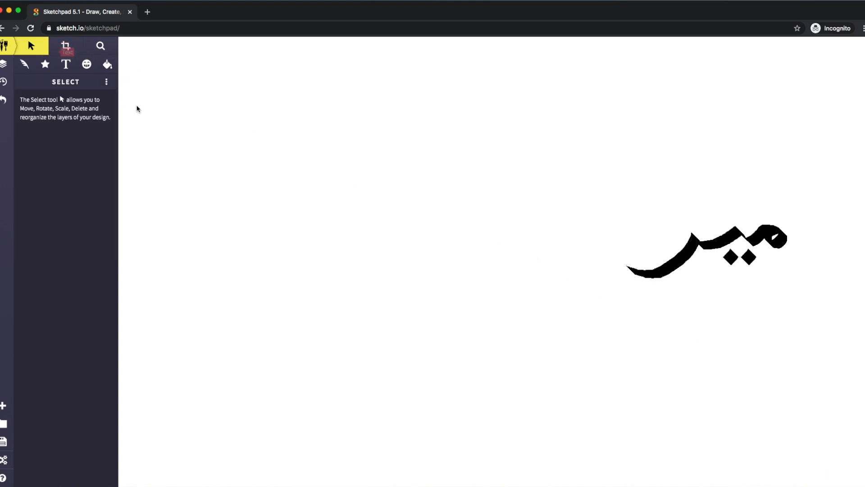
pyautogui.click(730, 257)
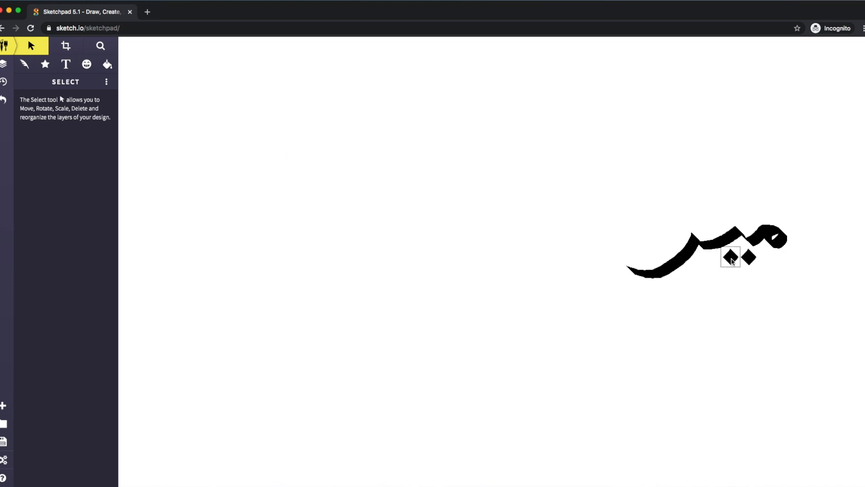
pyautogui.rightClick(730, 258)
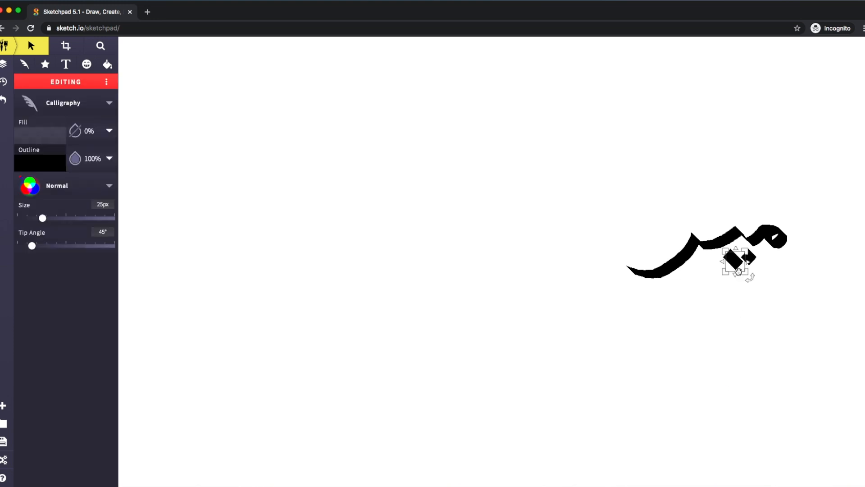
pyautogui.moveTo(737, 261); pyautogui.dragTo(701, 220)
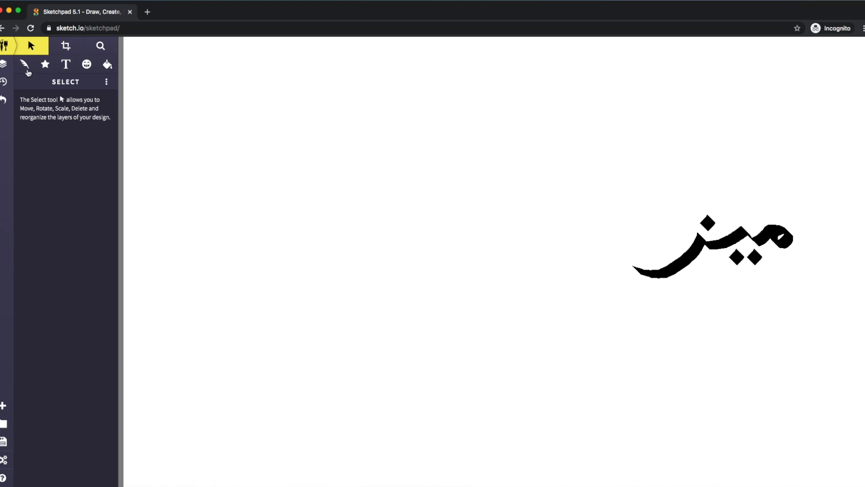
# - With the Calligraphy brush, draw the curved final letter at the word's left end
pyautogui.click(25, 65)
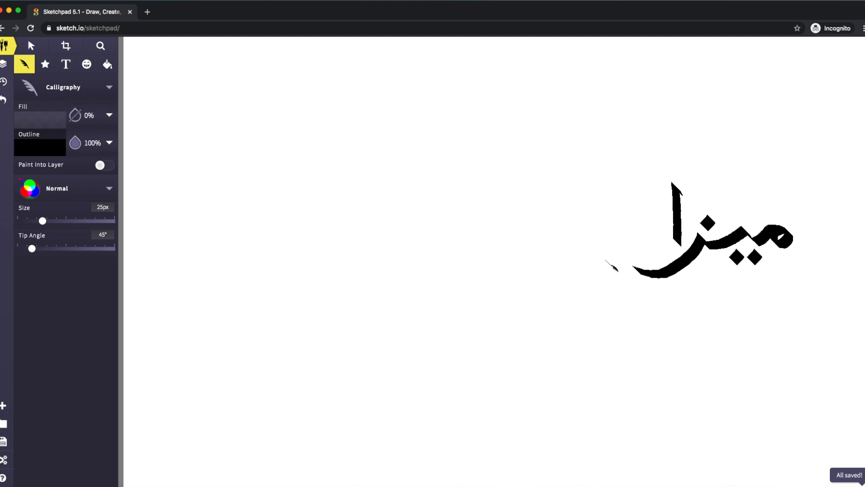
pyautogui.moveTo(607, 270); pyautogui.dragTo(629, 263)
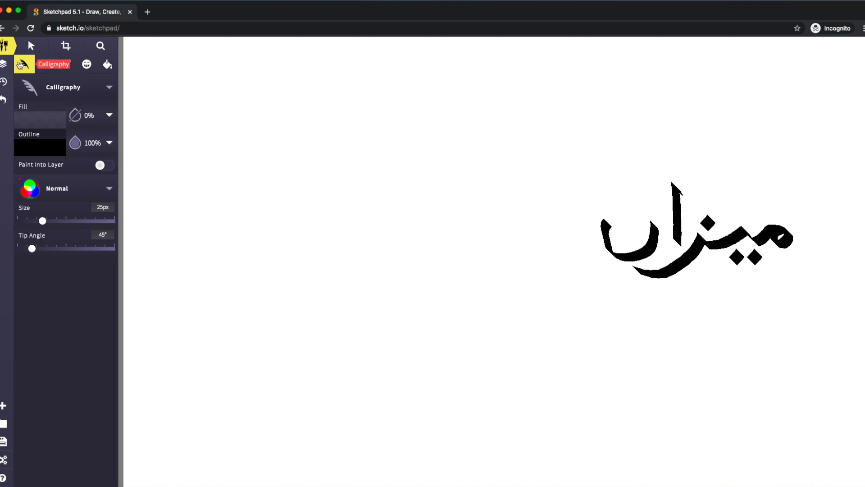
# - Select the curved final stroke's layer in the Layers list and open its options
pyautogui.click(4, 64)
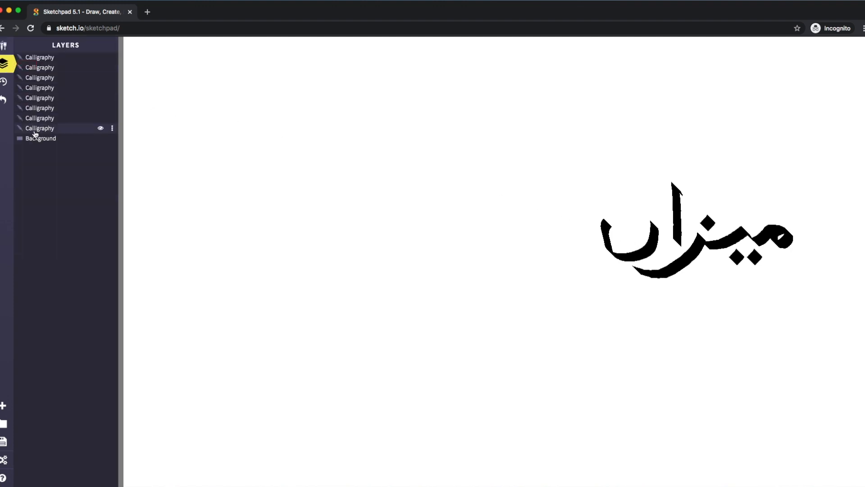
pyautogui.click(40, 118)
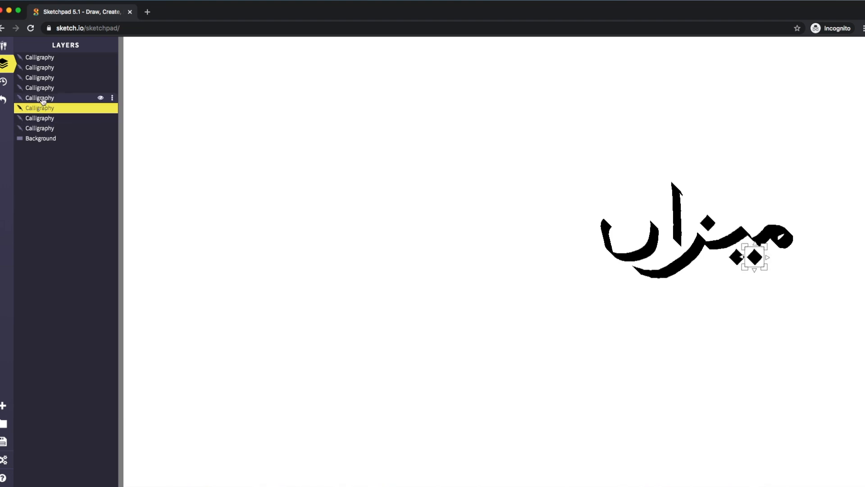
pyautogui.click(39, 58)
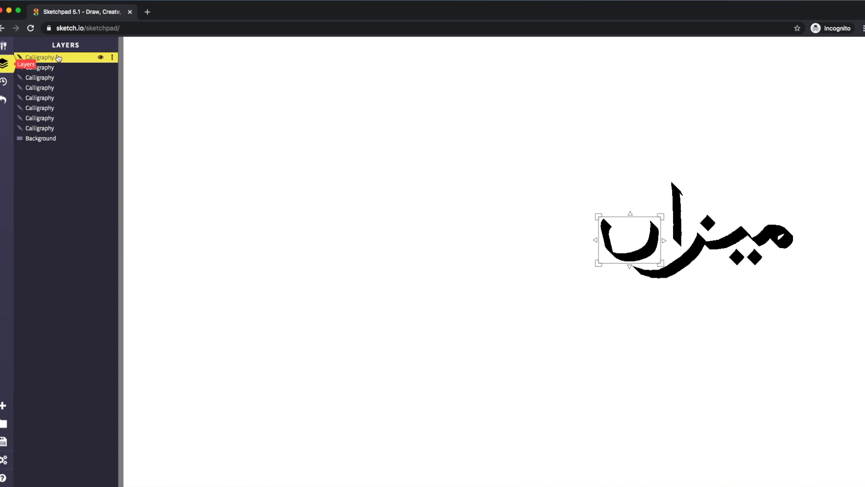
pyautogui.moveTo(329, 175)
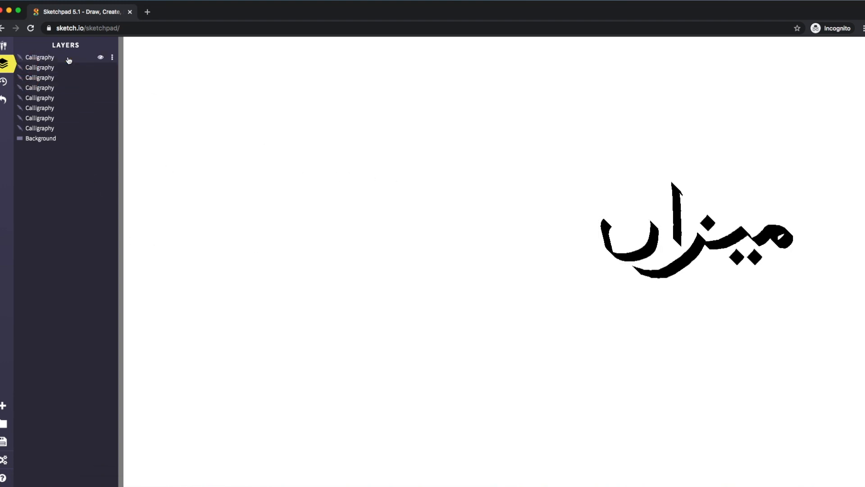
pyautogui.doubleClick(40, 57)
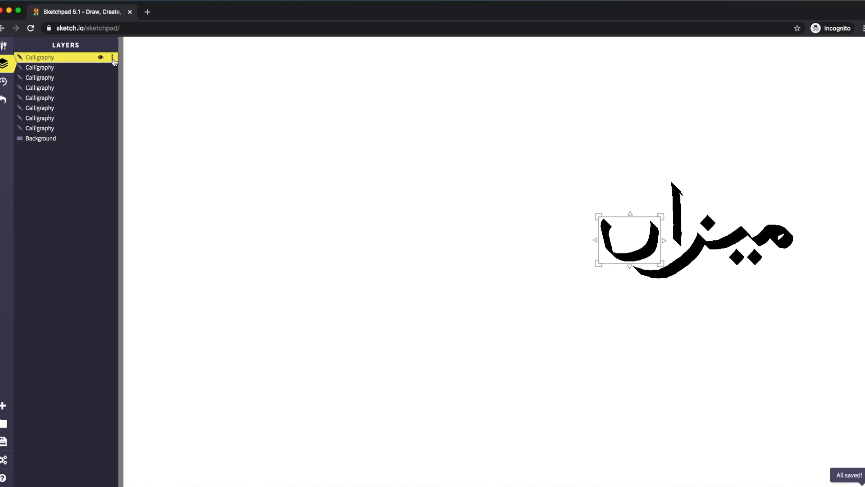
pyautogui.click(112, 57)
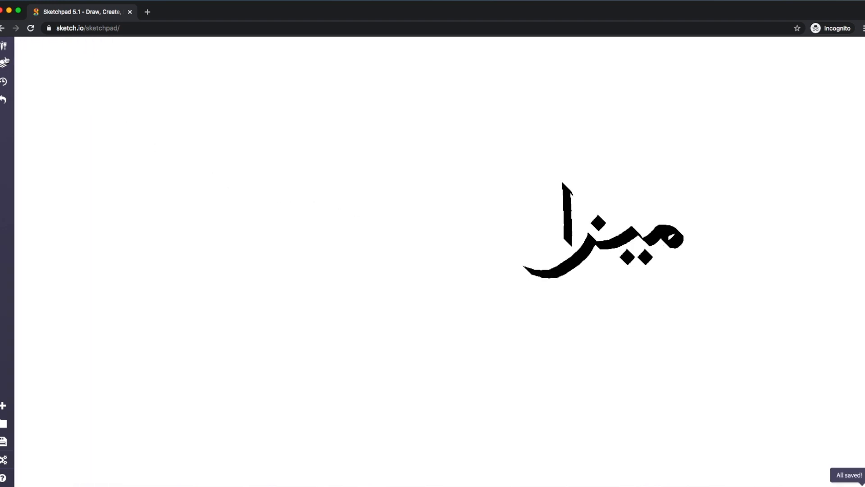
# - Bring the drawing tools panel back into view
pyautogui.click(4, 61)
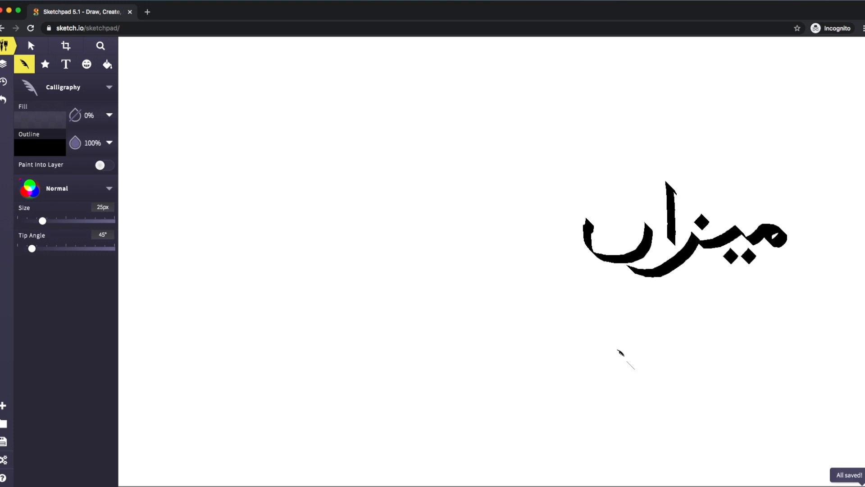
# - Duplicate a diamond dot and drag the copy toward the final letter's curve
pyautogui.click(31, 45)
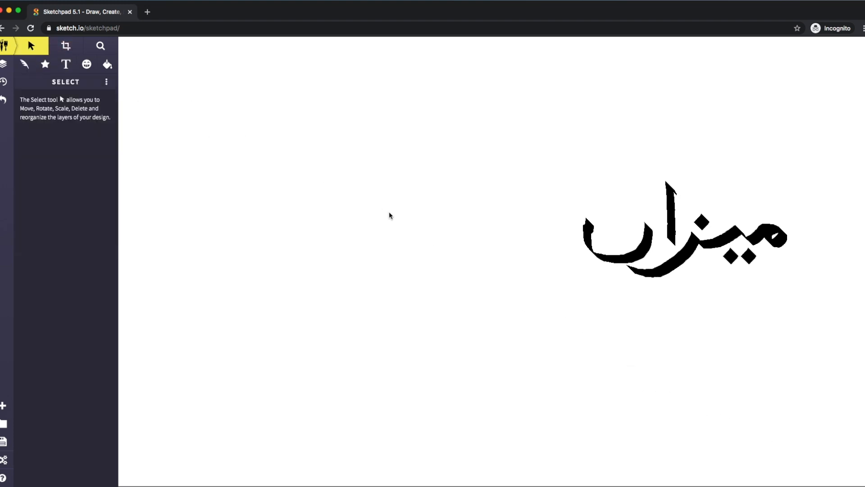
pyautogui.rightClick(730, 254)
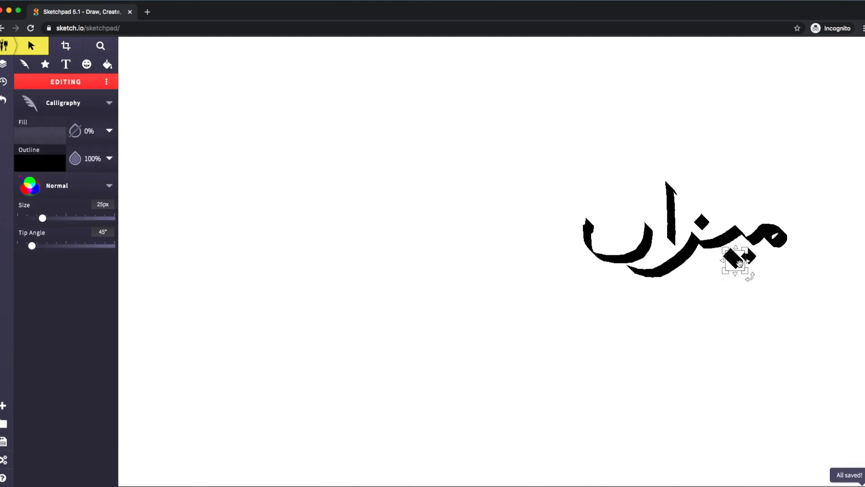
pyautogui.moveTo(739, 262); pyautogui.dragTo(618, 232)
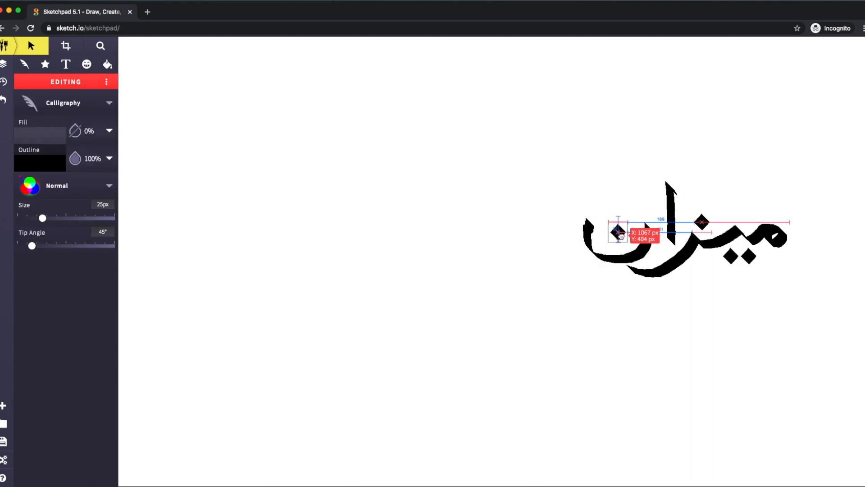